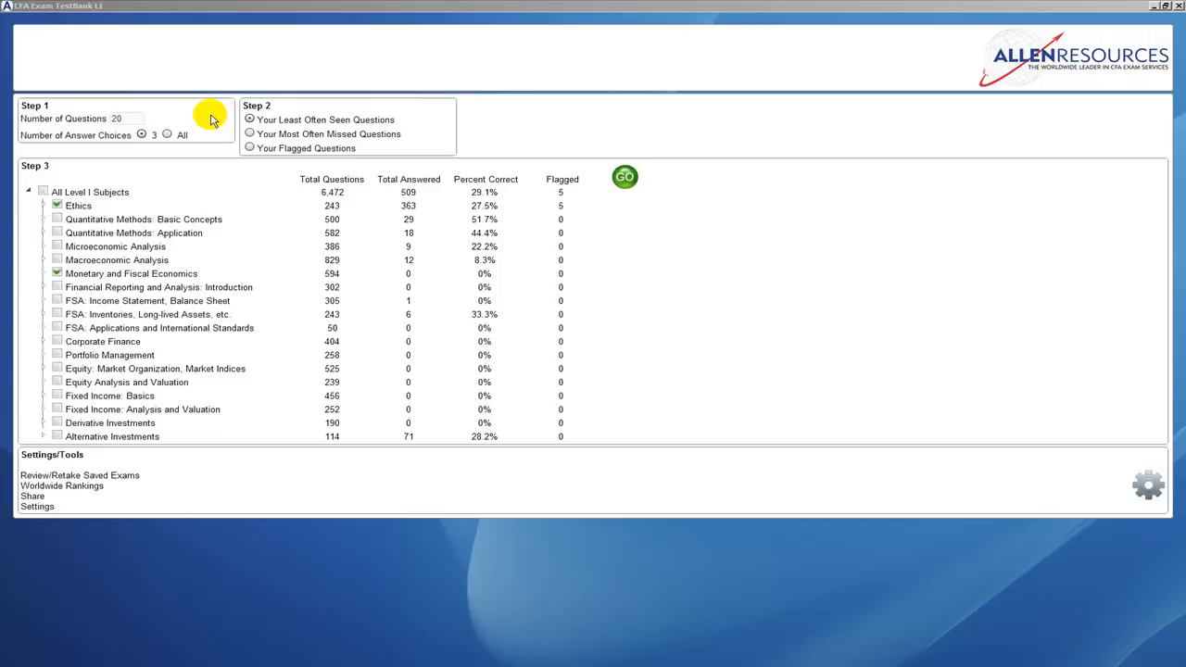
mouse_move(145, 115)
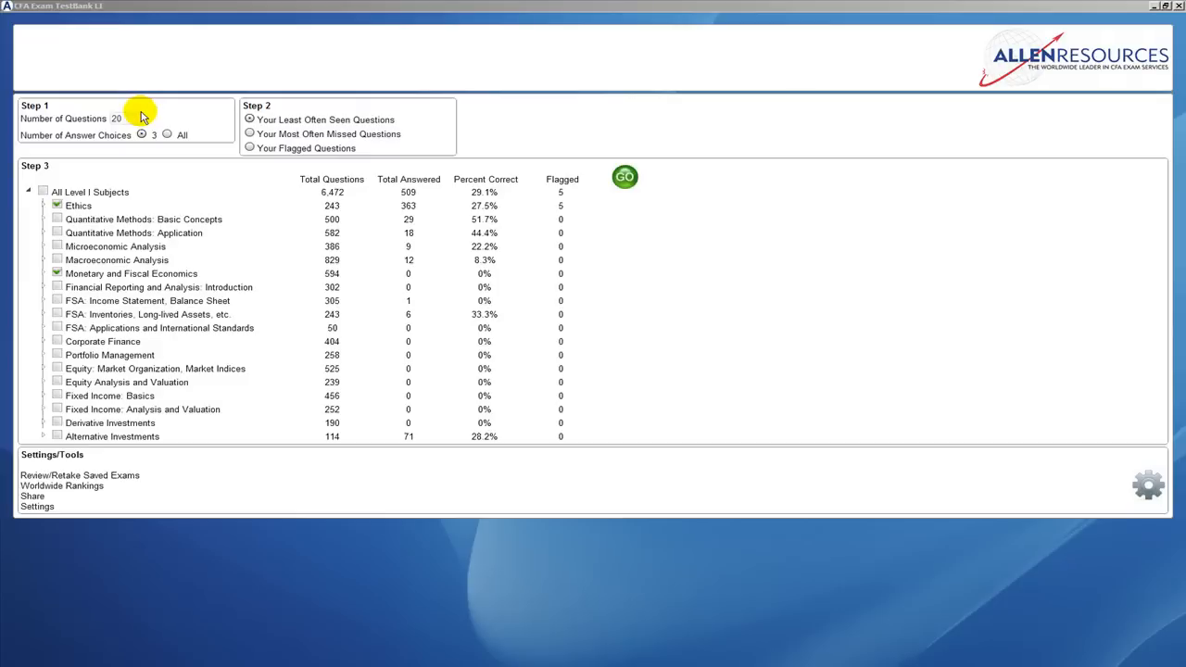
mouse_move(176, 130)
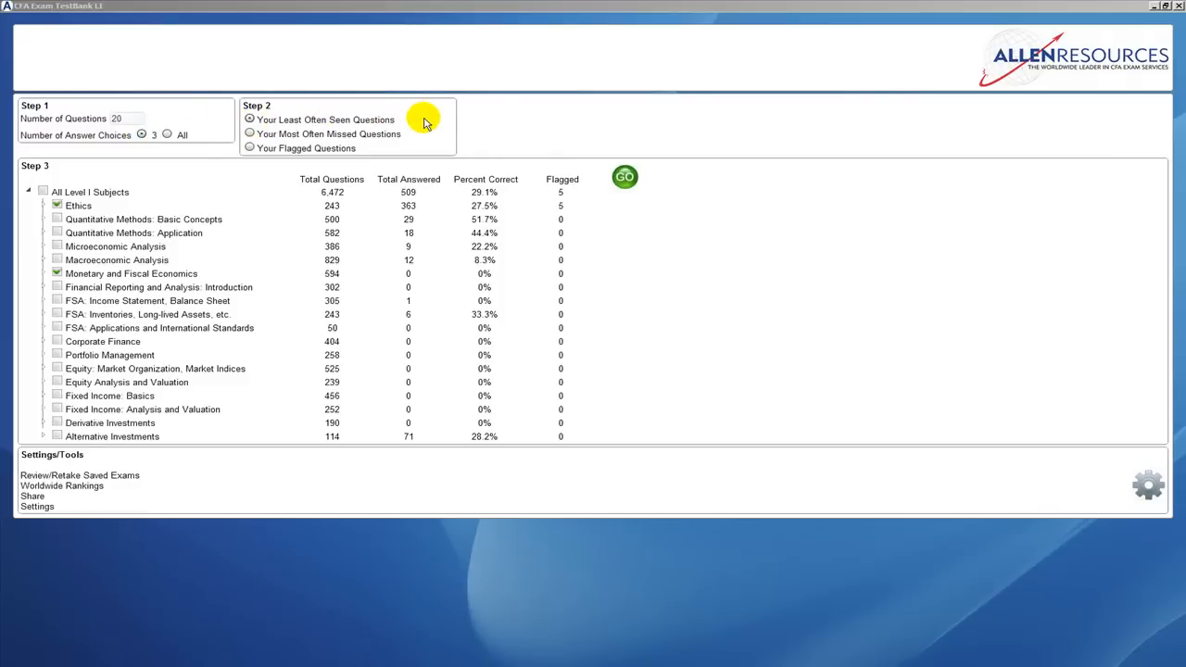
mouse_move(404, 134)
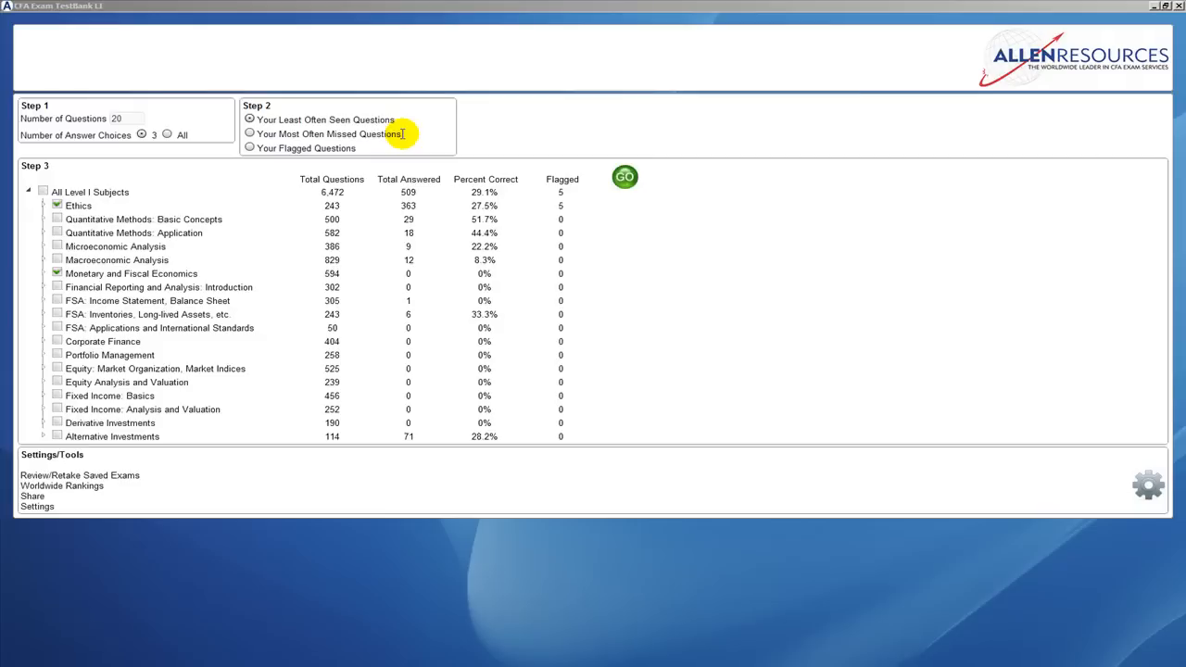
mouse_move(362, 152)
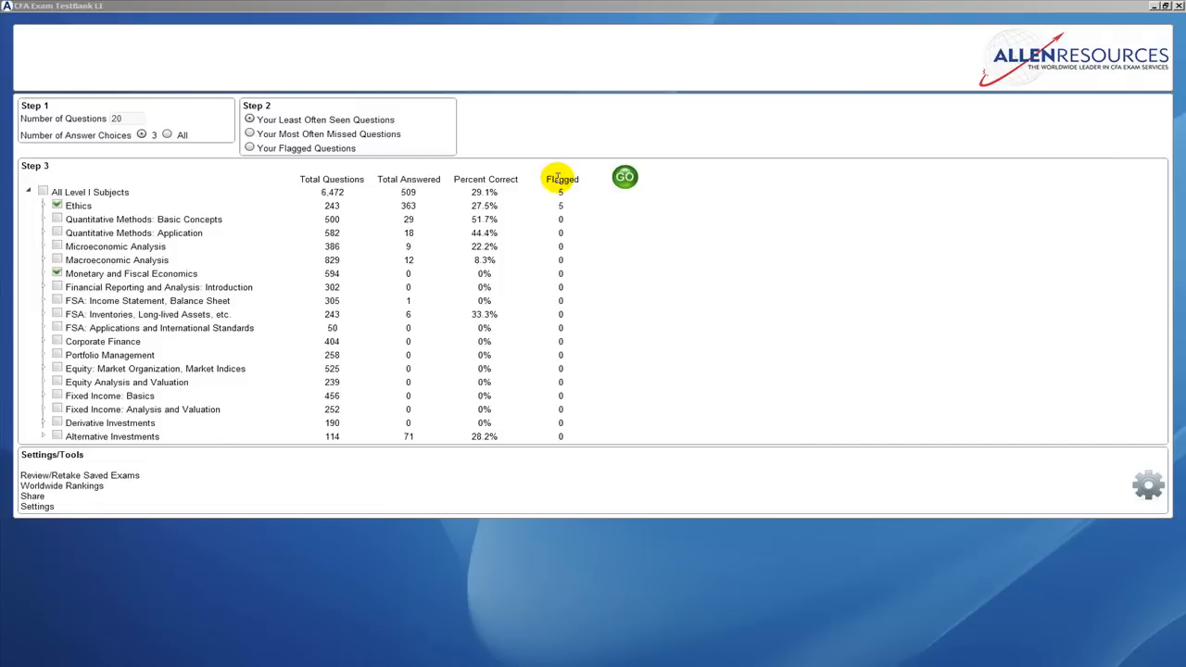
mouse_move(530, 179)
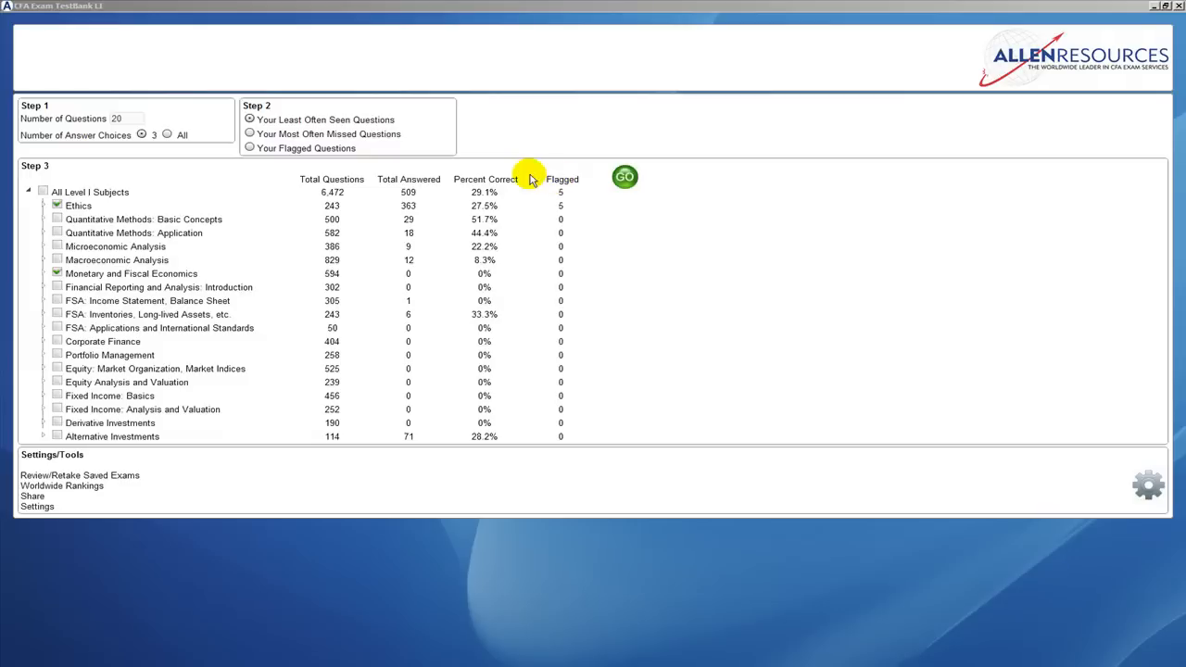
Step: Check then clear All Level I Subjects, then expand Microeconomic Analysis to show its topics
left_click(56, 190)
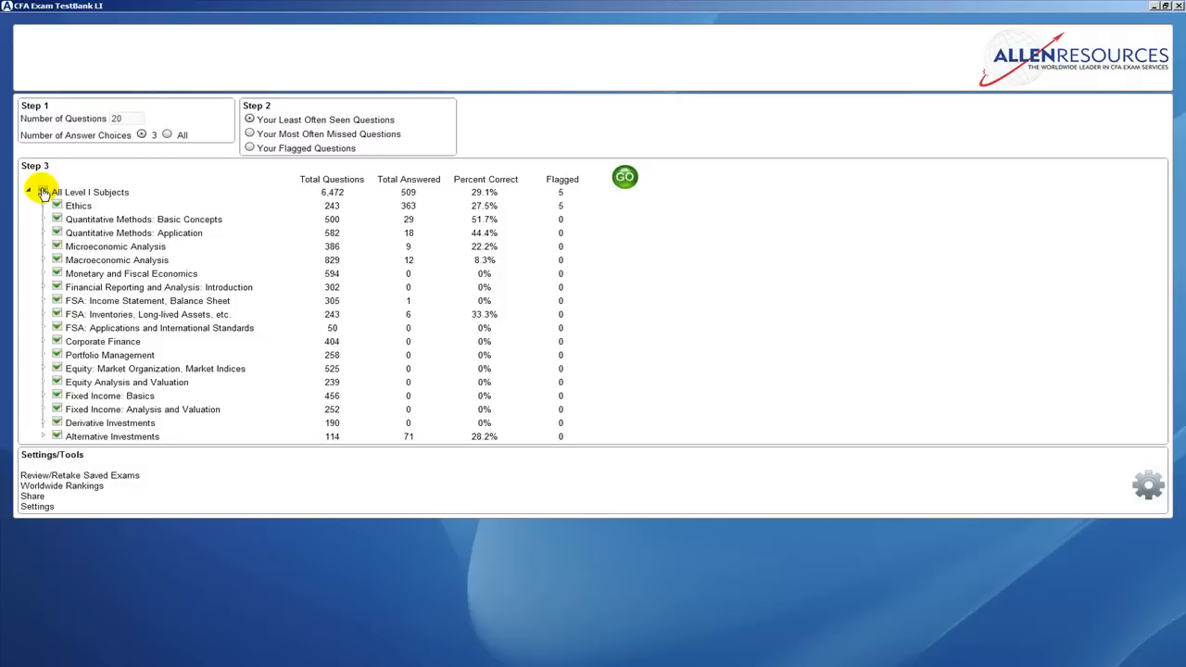
left_click(41, 191)
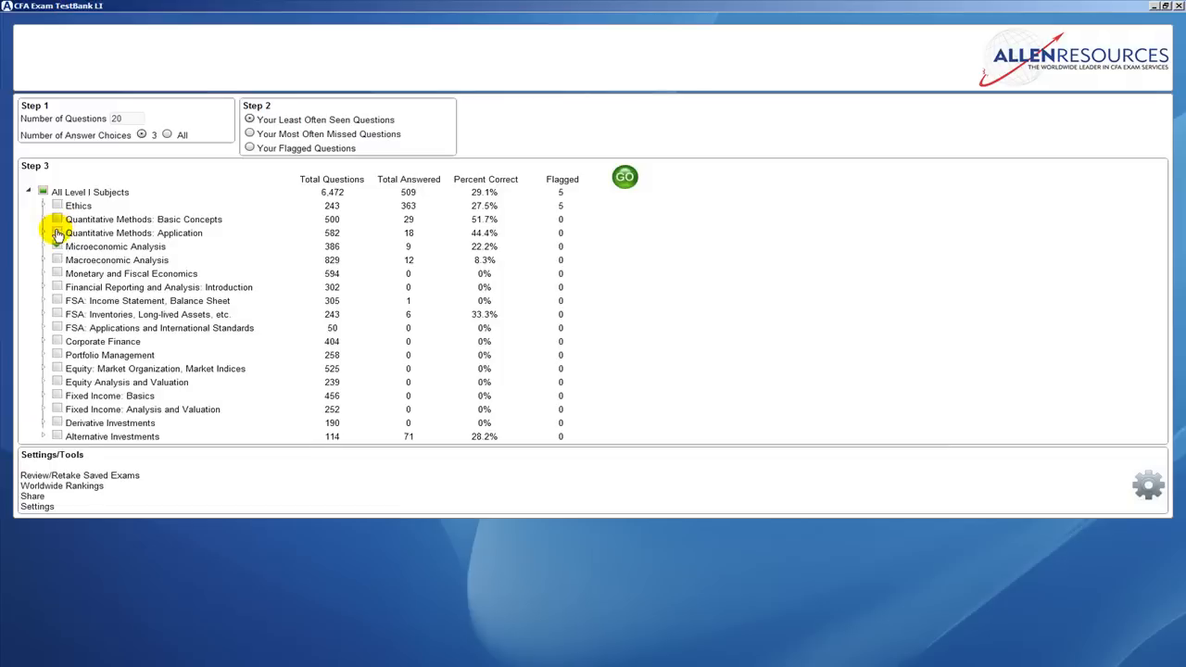
left_click(57, 247)
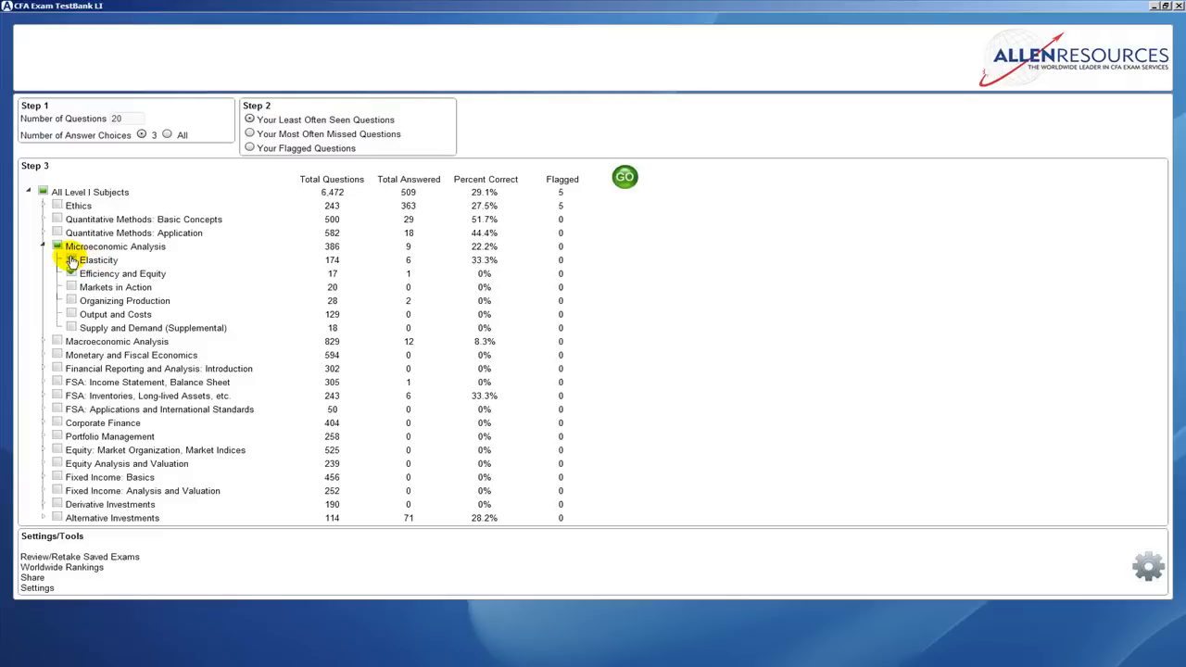
left_click(43, 246)
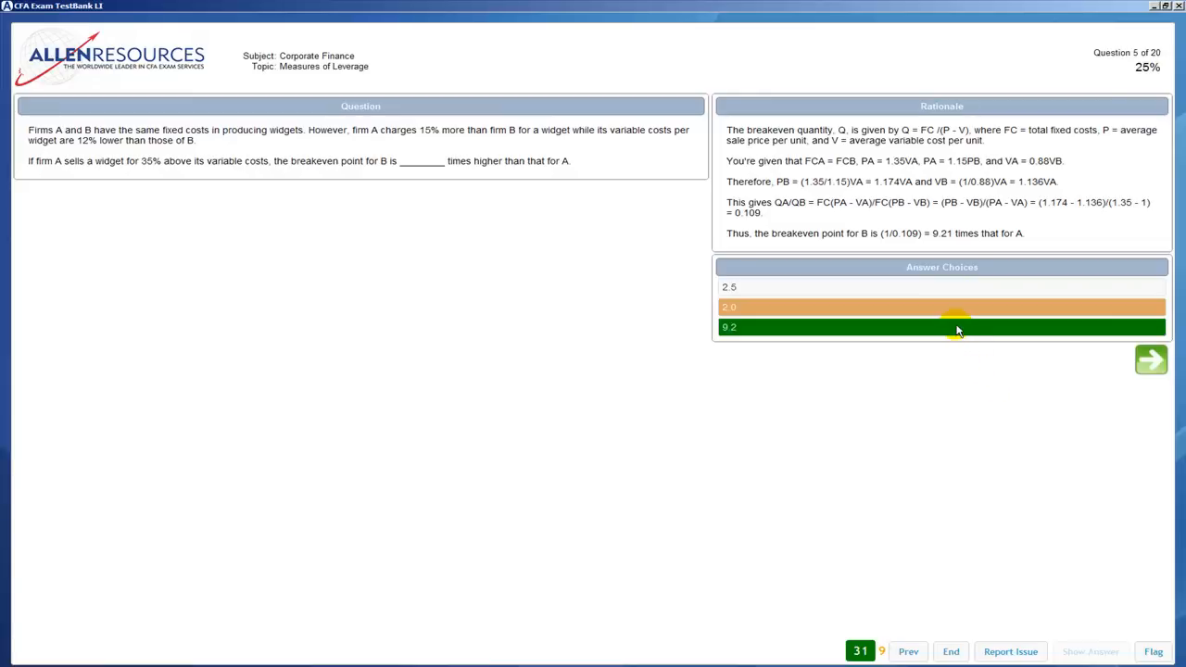
Step: Choose an answer on the breakeven-point leverage question and view its rationale showing 9.2
left_click(1150, 360)
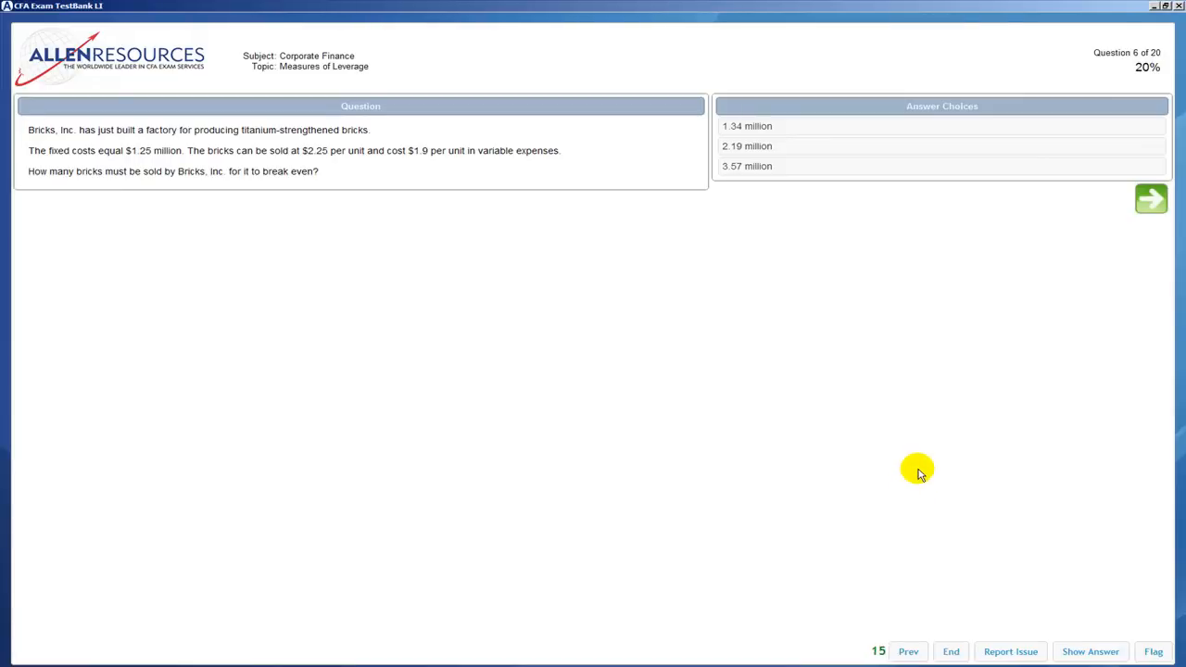
mouse_move(945, 607)
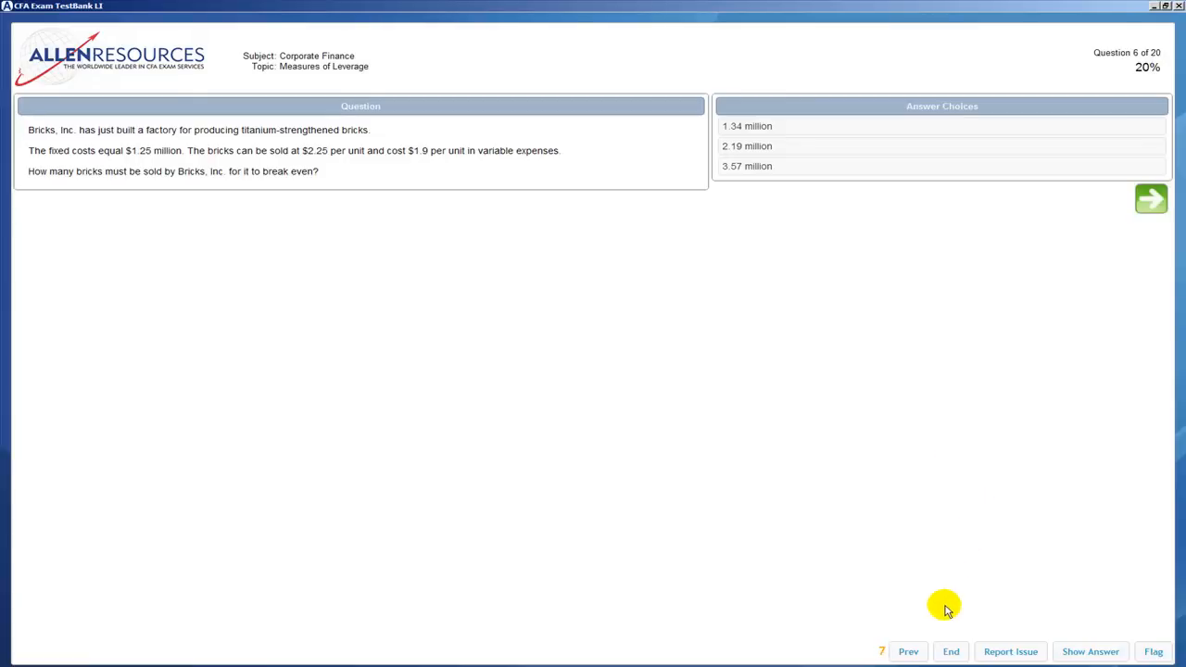
Step: Advance past the breakeven question toward question 8 on operating leverage
left_click(1150, 198)
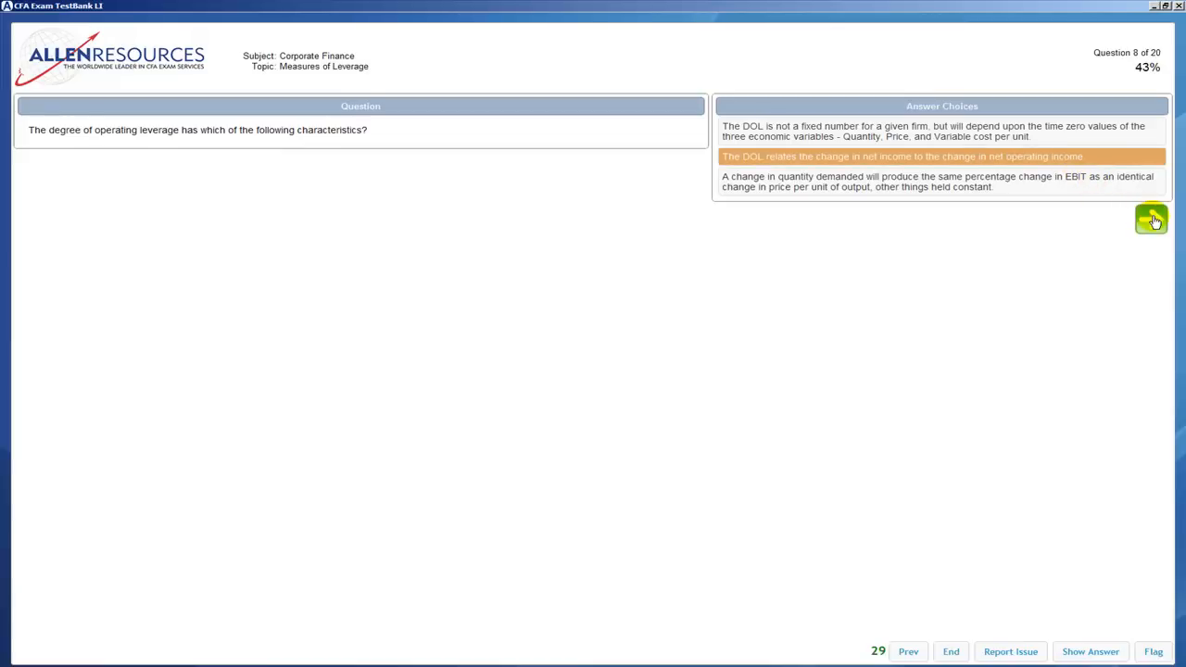
Step: End the test and confirm, getting the 30% score summary: 3 correct, 7 incorrect, 10 unanswered
left_click(950, 652)
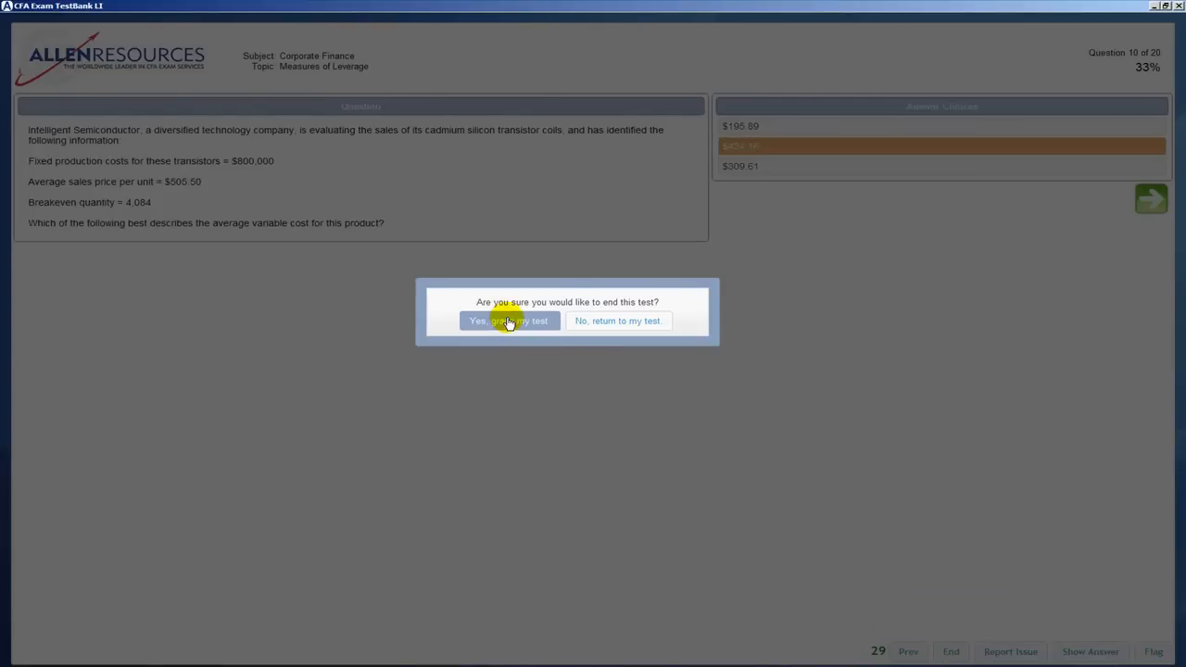
left_click(508, 320)
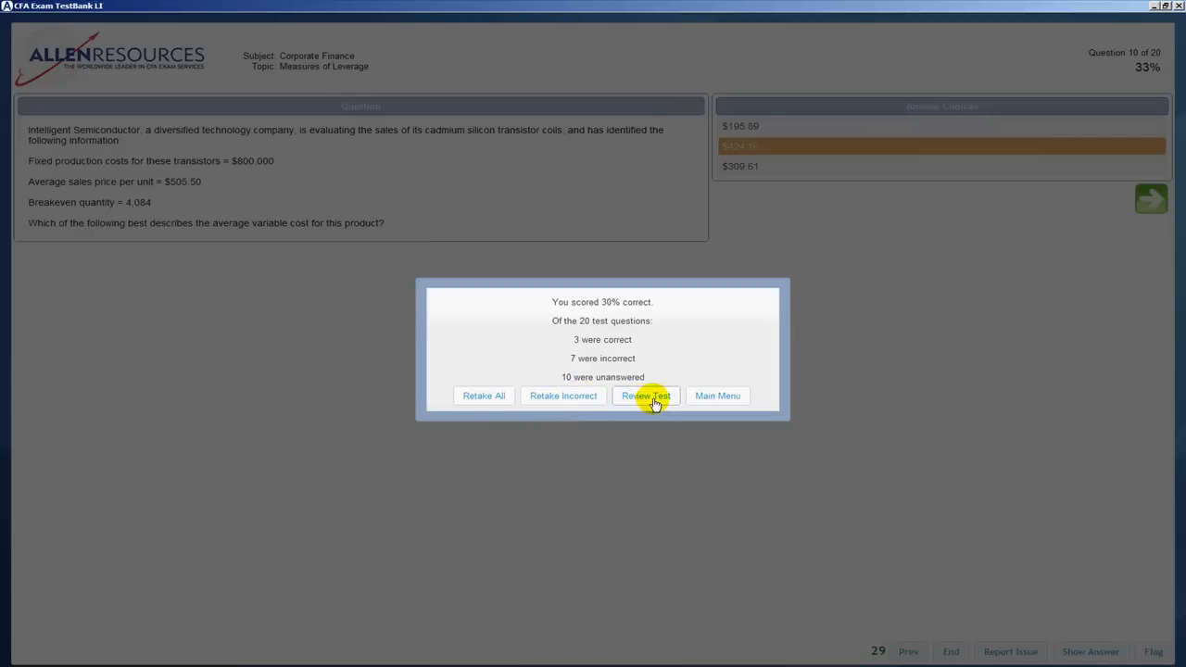
Step: Leave the score summary and return to the main menu of subject statistics
left_click(717, 396)
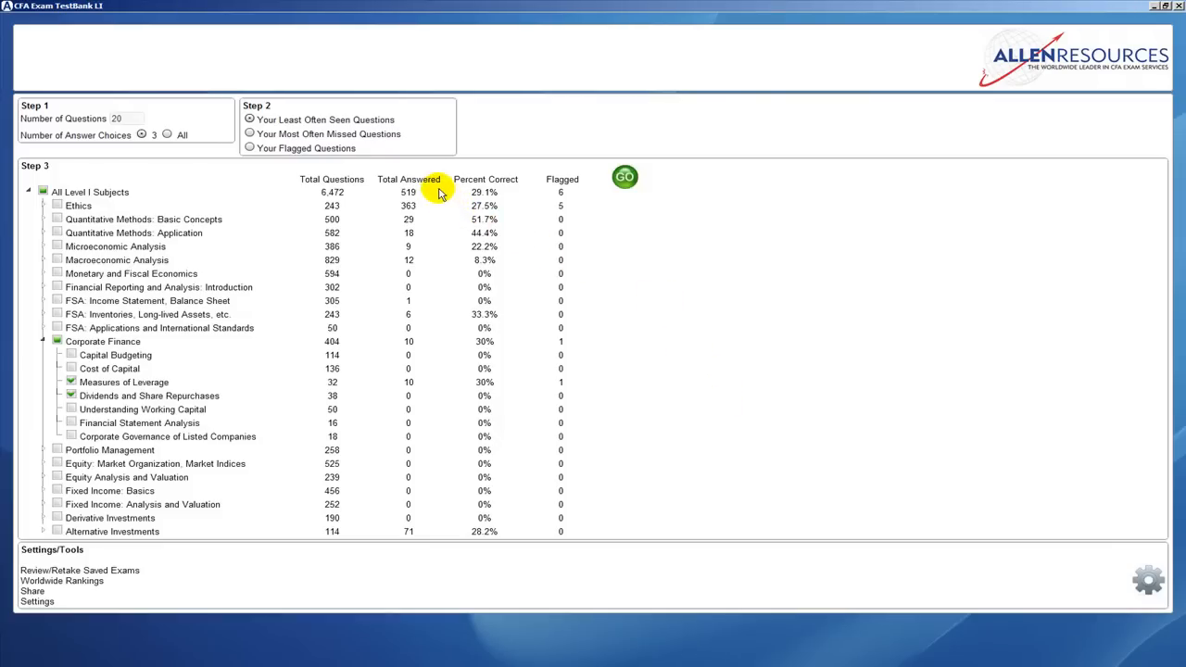
mouse_move(71, 574)
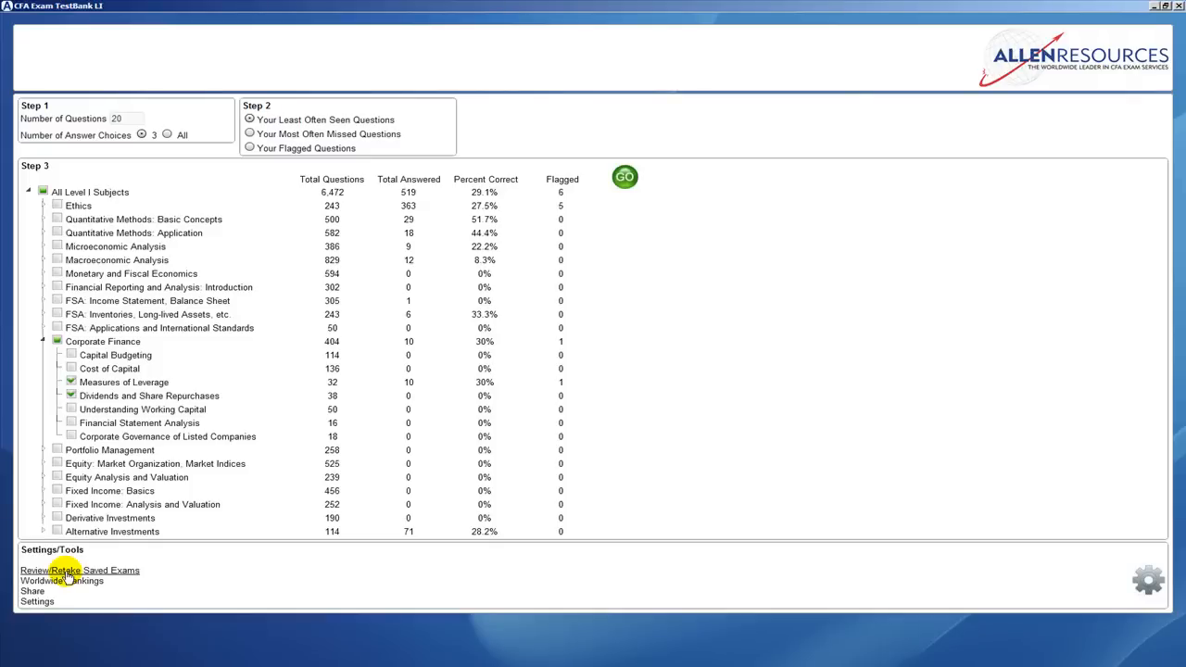
left_click(78, 571)
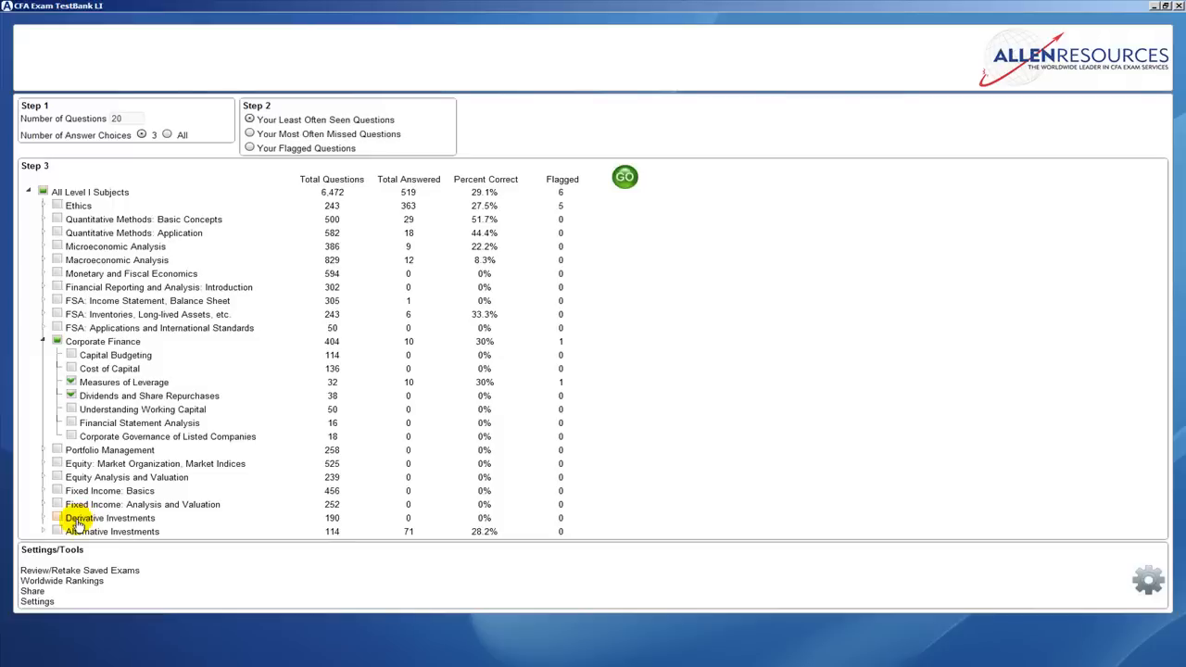
Step: Bring up the Settings panel with reset, answer timer and score display options
left_click(1148, 580)
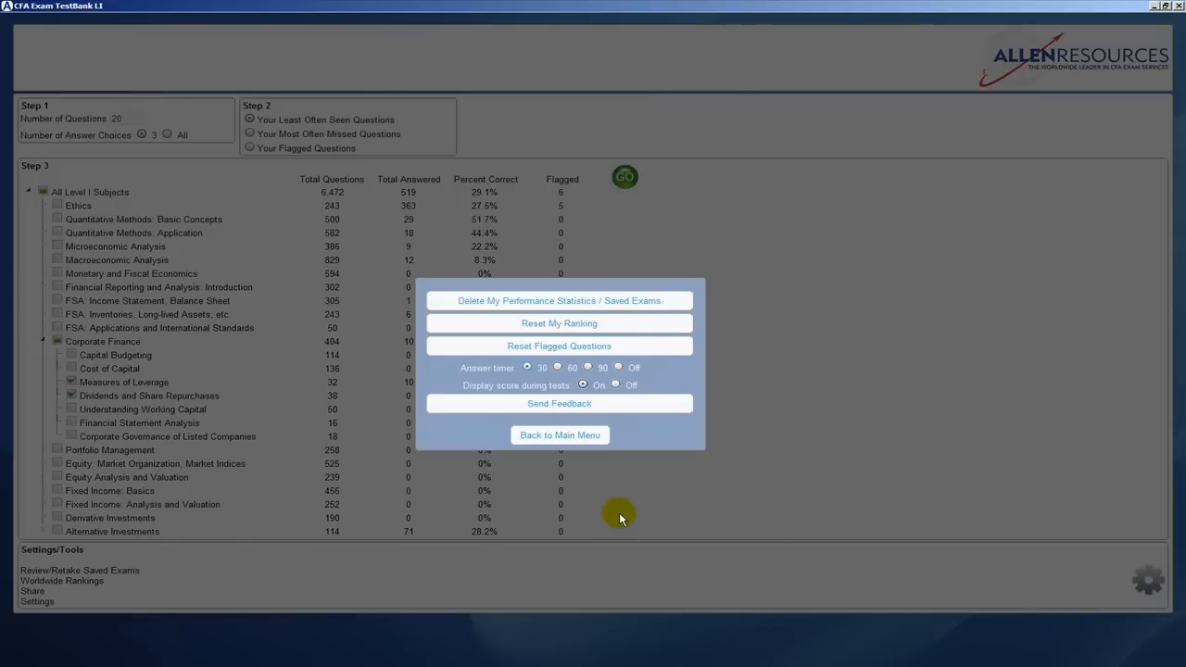